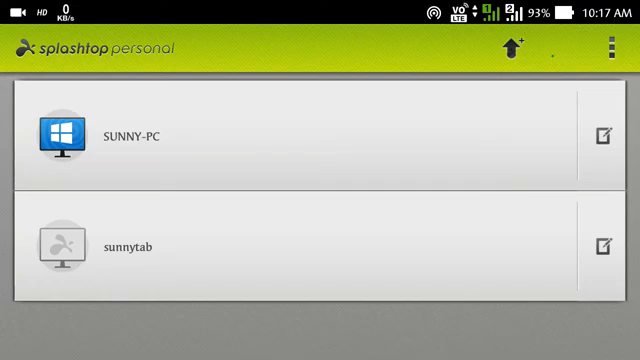
Step: Expand the SUNNY-PC entry to show its Remote Desktop, Resolution and Remote Camera options
left_click(560, 50)
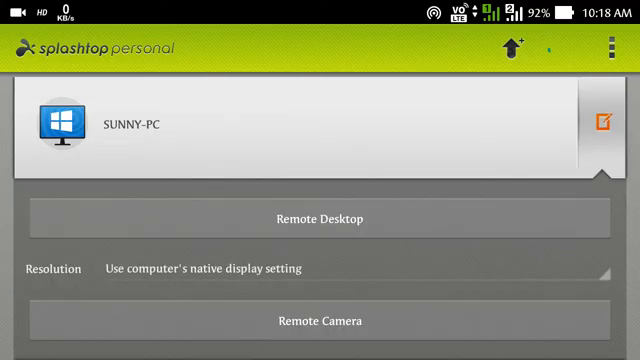
Step: Connect to SUNNY-PC via Remote Desktop, reaching the Gesture Mode hints screen
left_click(560, 48)
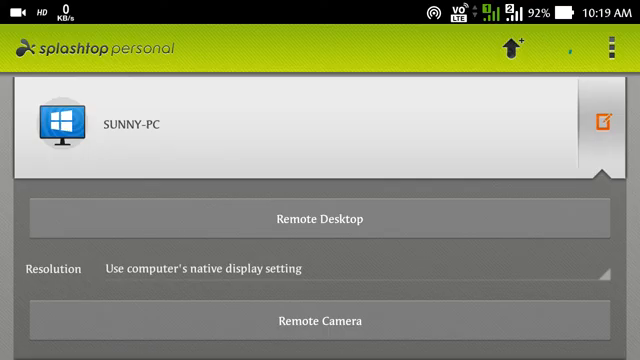
left_click(570, 48)
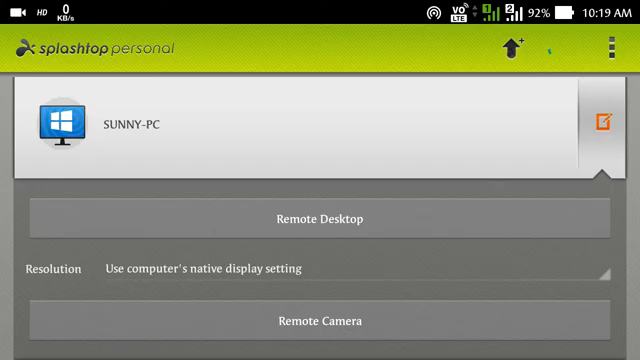
left_click(320, 218)
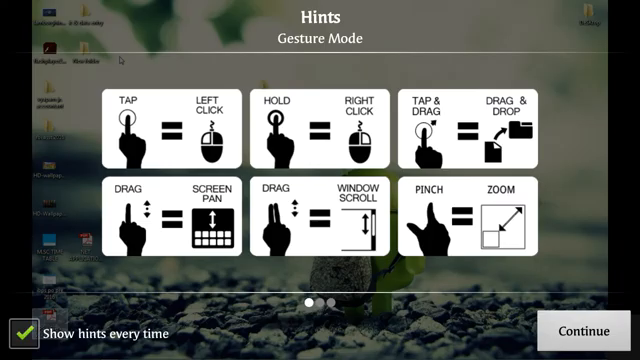
Step: Continue past the hints and bring up the right-click menu on the SUNNY-PC desktop
left_click(572, 330)
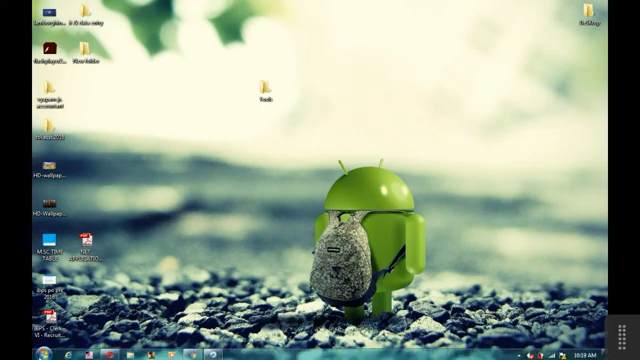
left_click(12, 352)
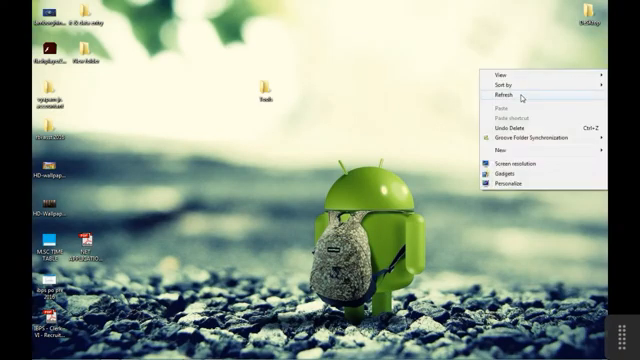
Step: Disconnect from SUNNY-PC and return to the Splashtop computer list
left_click(494, 94)
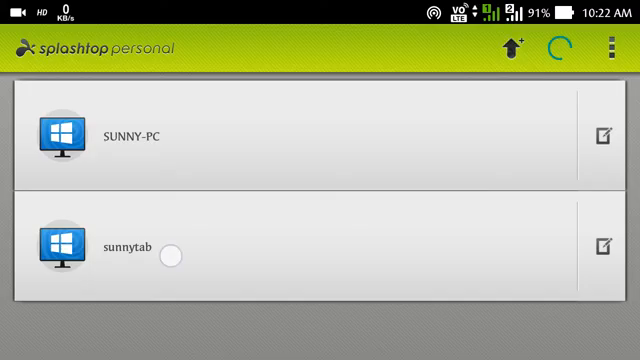
Step: Connect to the sunnytab tablet and scroll its Start screen back to the Mail, Google and Weather tiles
left_click(150, 248)
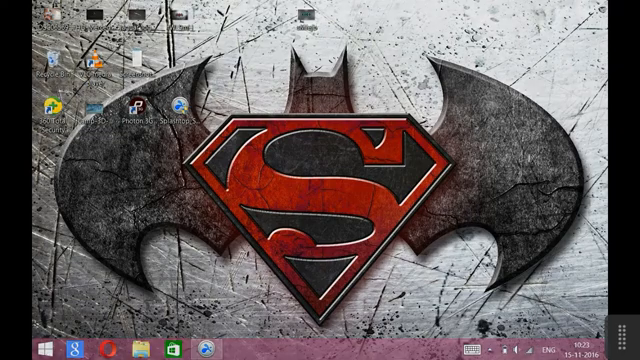
left_click(16, 352)
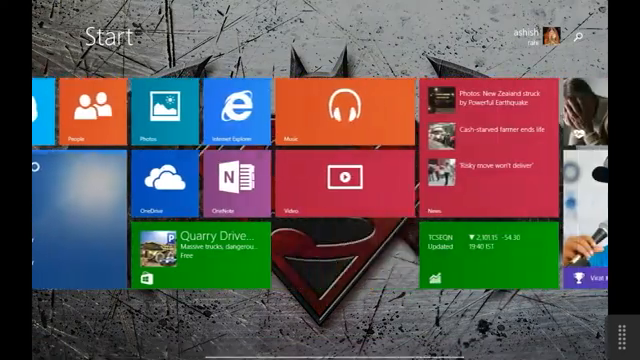
scroll("left", 3)
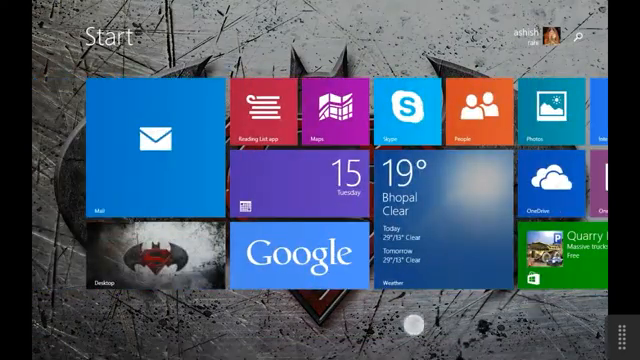
scroll("right", 3)
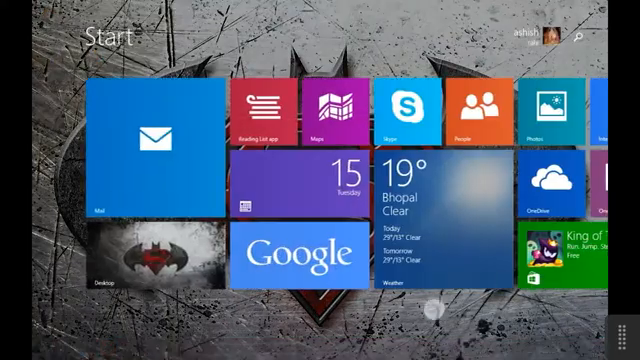
scroll("right", 3)
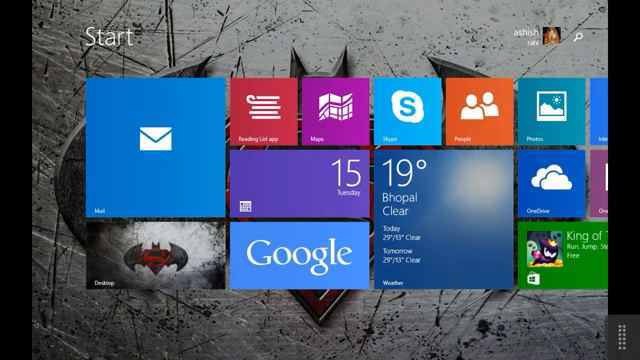
Step: Scroll the sunnytab Start screen along to the news, gaana and PC settings tiles
left_click(140, 264)
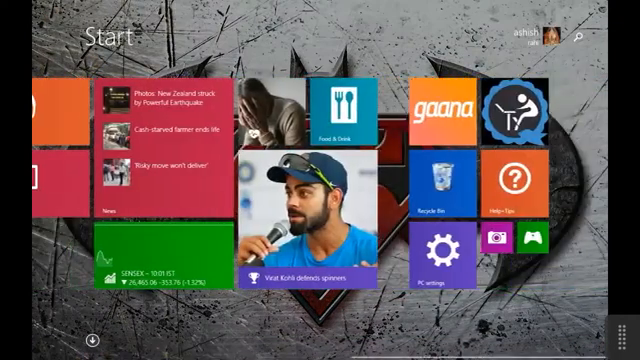
Step: Scroll back through the Start screen and switch the sunnytab session to the Windows desktop
scroll("left", 3)
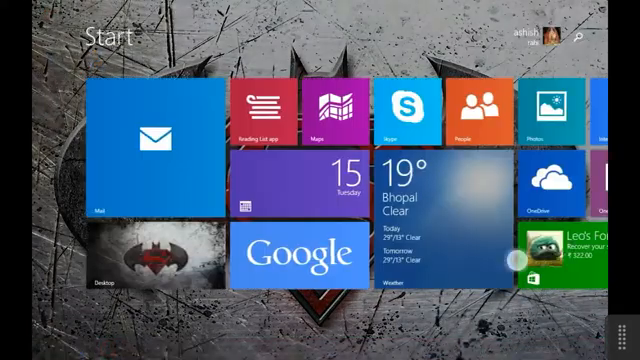
scroll("right", 3)
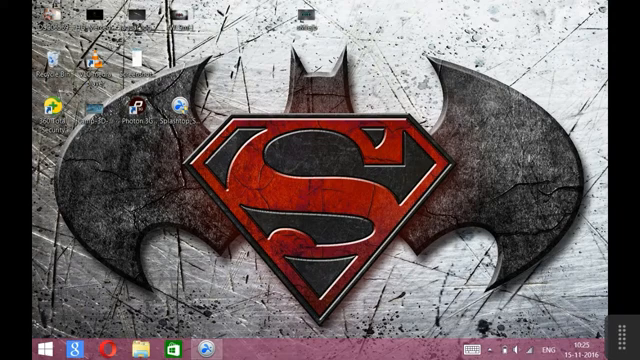
Step: Return the sunnytab session from the desktop to the Start screen's first tile group
left_click(12, 350)
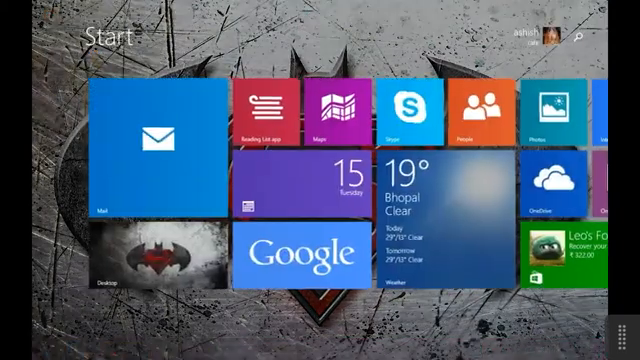